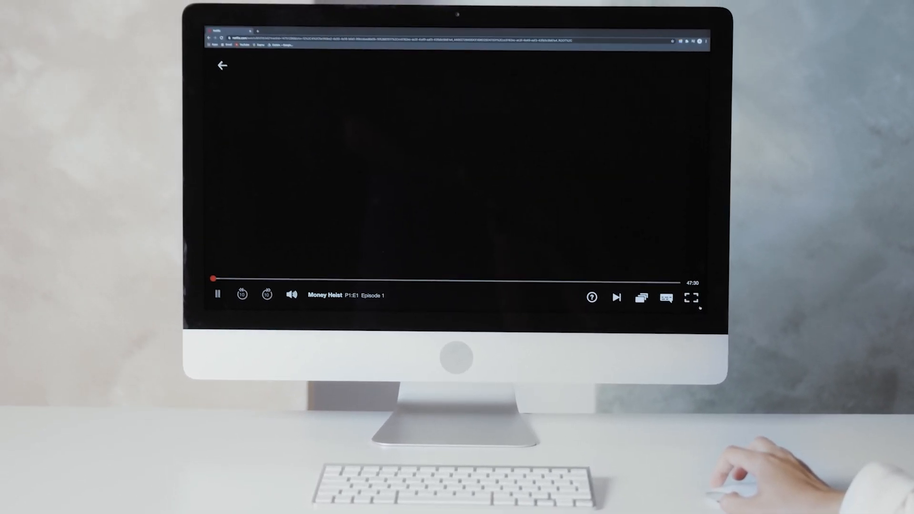
- Browse the NordVPN window, scrolling through its server and country list
{"action": "left_click", "coordinate": [693, 298]}
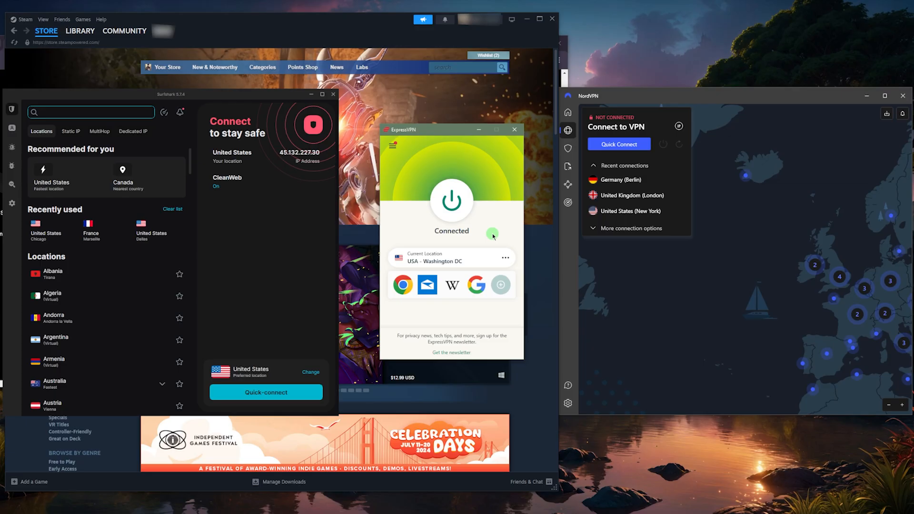
{"action": "mouse_move", "coordinate": [553, 241]}
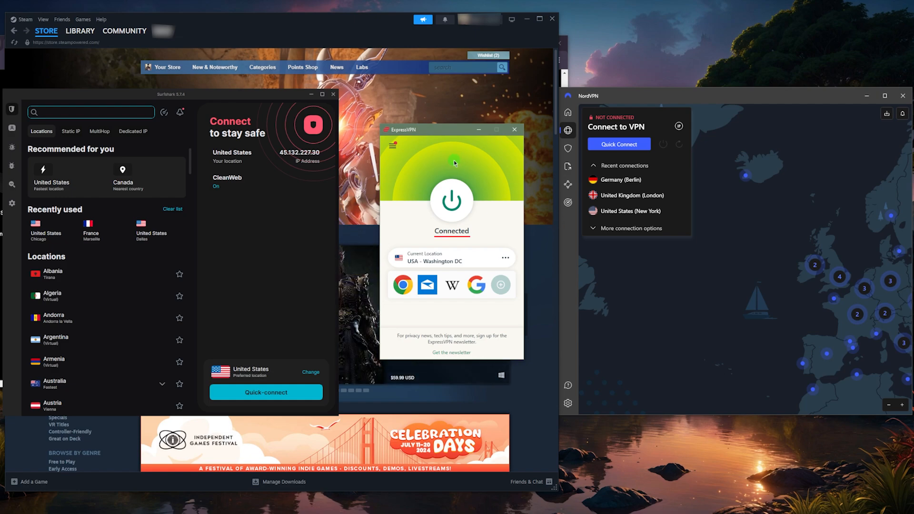
{"action": "mouse_move", "coordinate": [494, 209]}
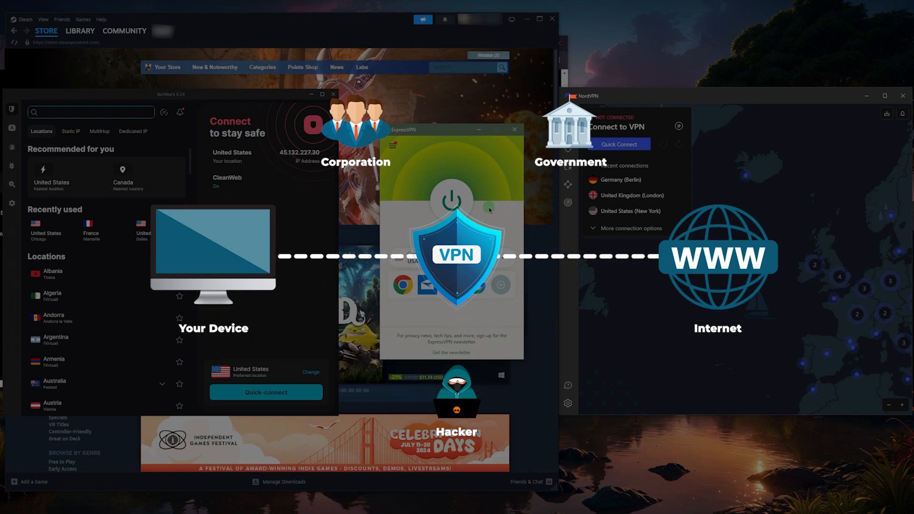
{"action": "left_click", "coordinate": [451, 201]}
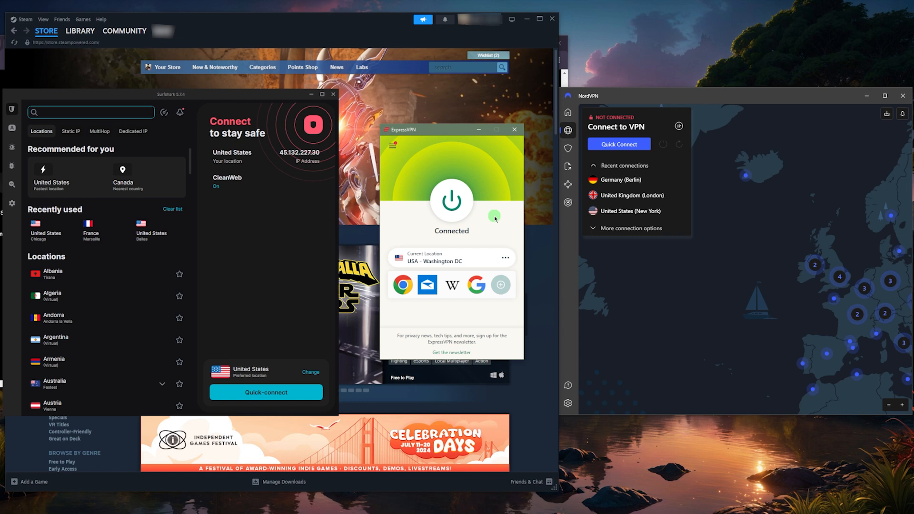
{"action": "left_click", "coordinate": [451, 352]}
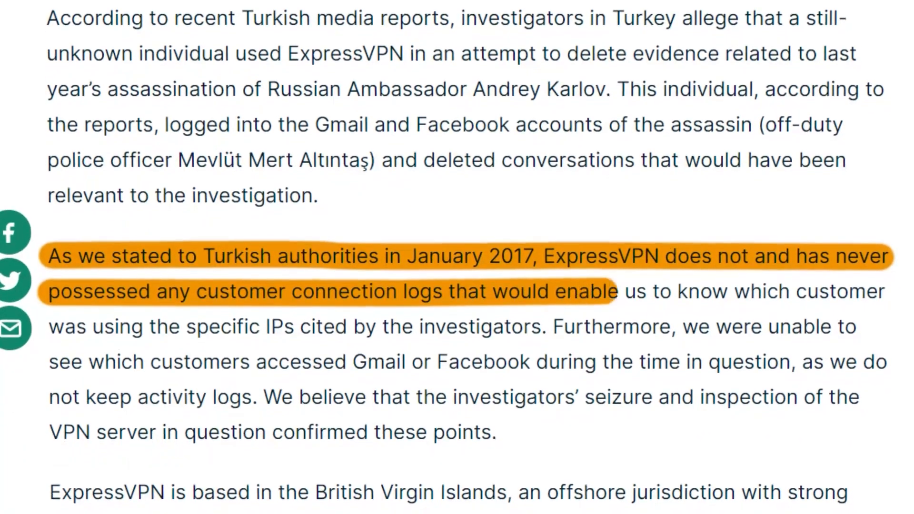
{"action": "scroll", "scroll_direction": "down", "scroll_amount": 3}
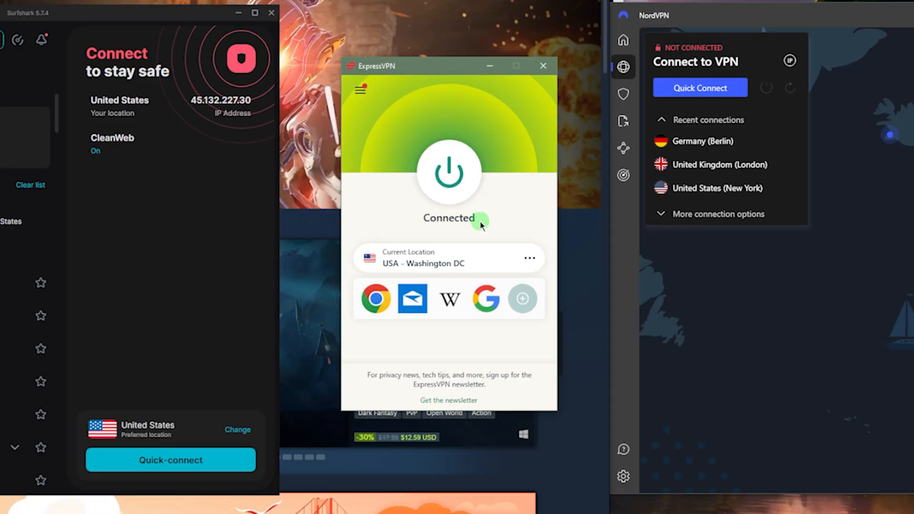
{"action": "mouse_move", "coordinate": [514, 225]}
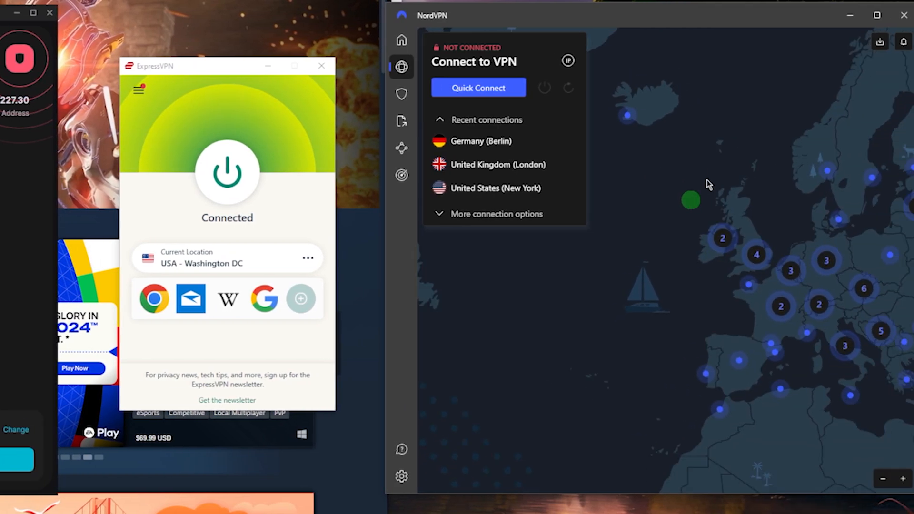
{"action": "scroll", "scroll_direction": "down", "scroll_amount": 3}
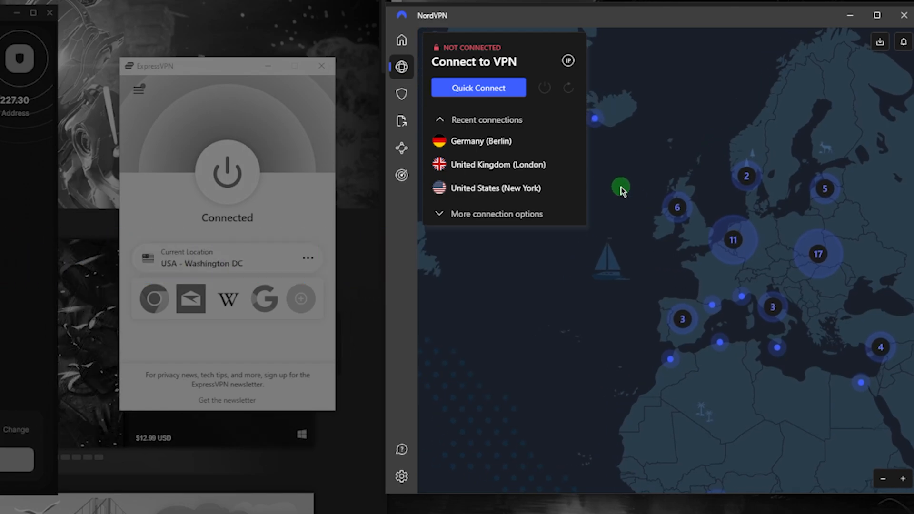
{"action": "mouse_move", "coordinate": [640, 189]}
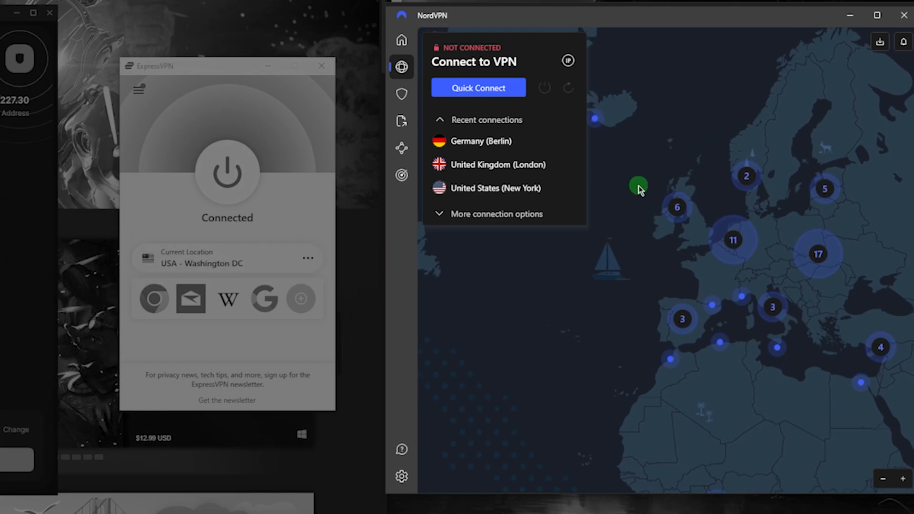
{"action": "mouse_move", "coordinate": [637, 195]}
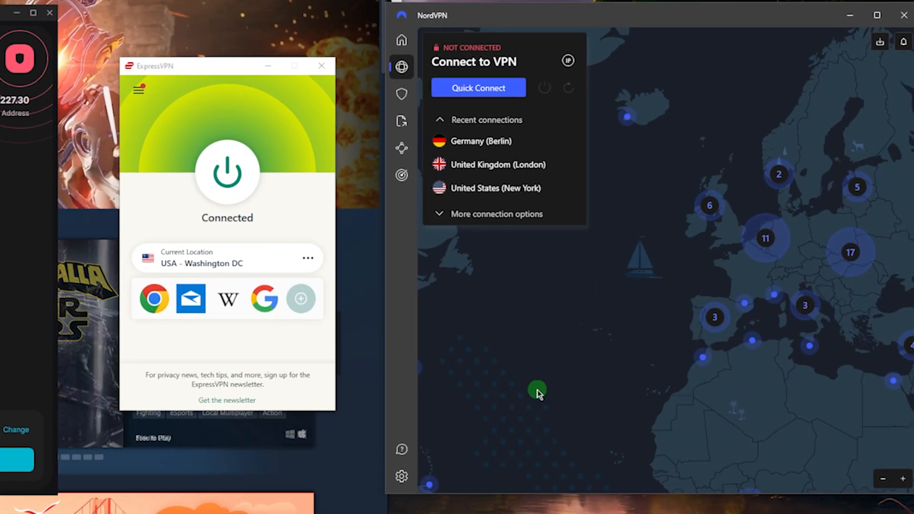
{"action": "mouse_move", "coordinate": [506, 325]}
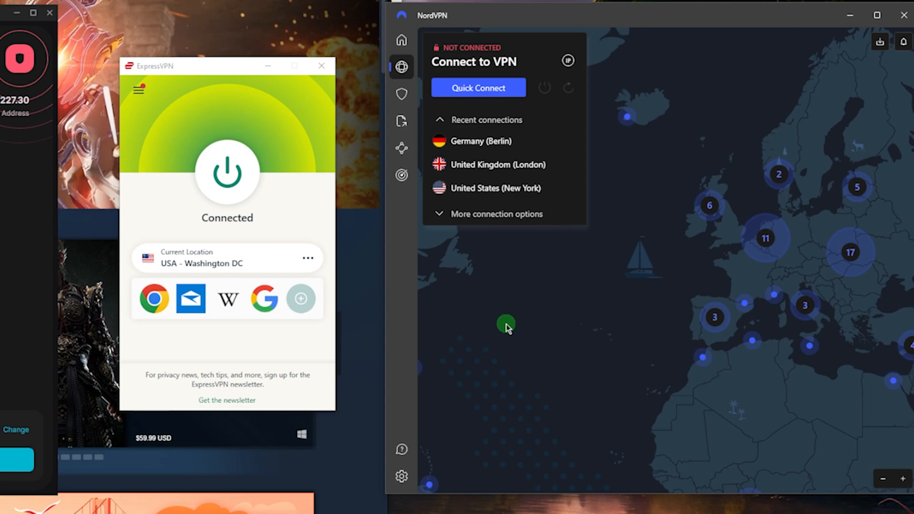
{"action": "mouse_move", "coordinate": [79, 189]}
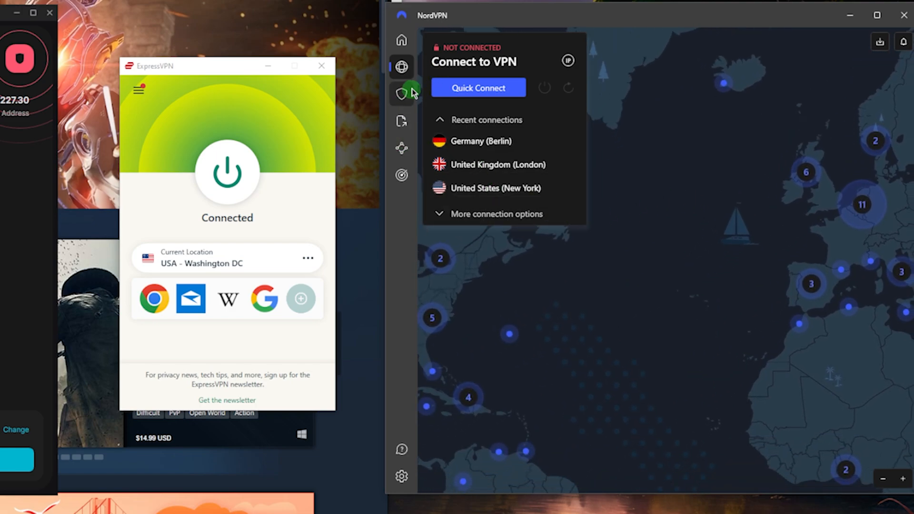
- View Threat Protection, return to the server map and expand More connection options
{"action": "left_click", "coordinate": [401, 94]}
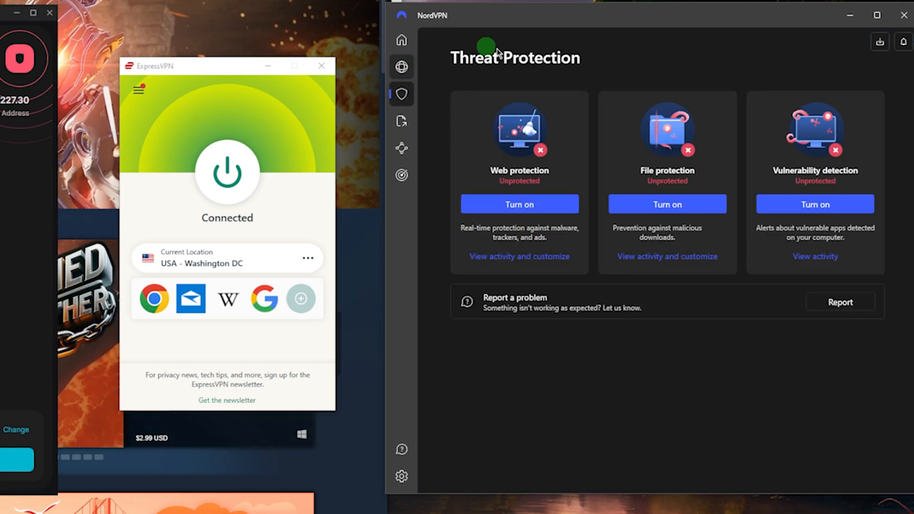
{"action": "left_click", "coordinate": [401, 65]}
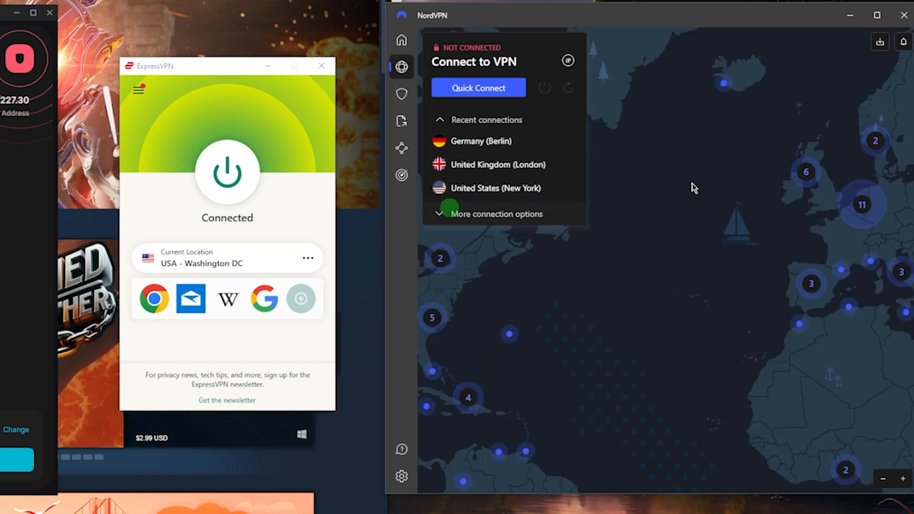
{"action": "left_click", "coordinate": [498, 214]}
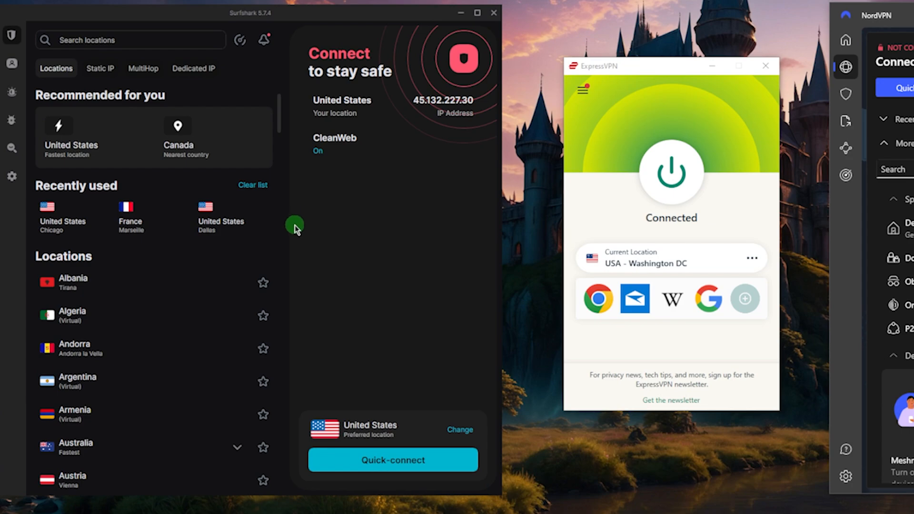
{"action": "mouse_move", "coordinate": [327, 237]}
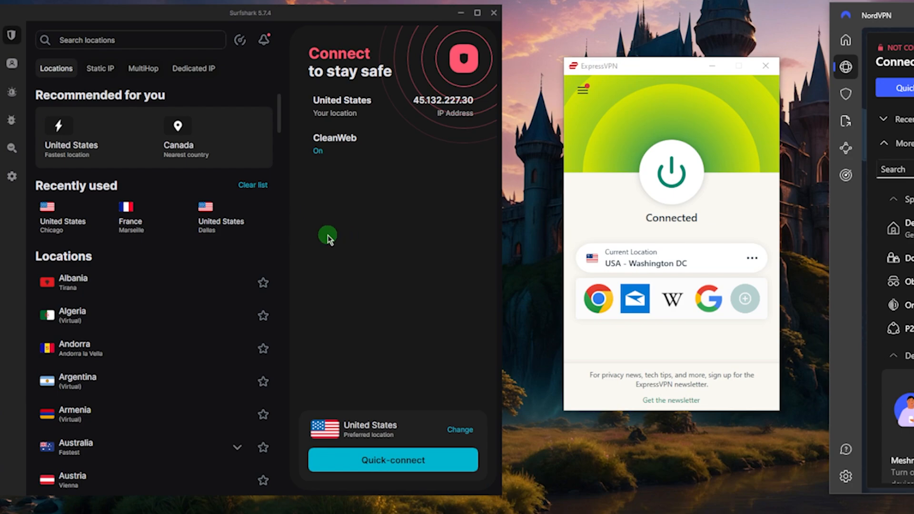
{"action": "mouse_move", "coordinate": [511, 249]}
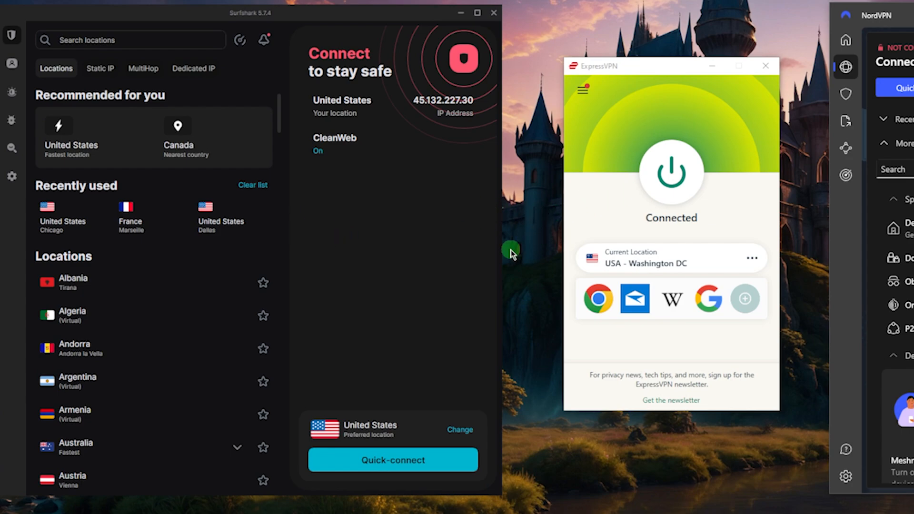
{"action": "mouse_move", "coordinate": [623, 167]}
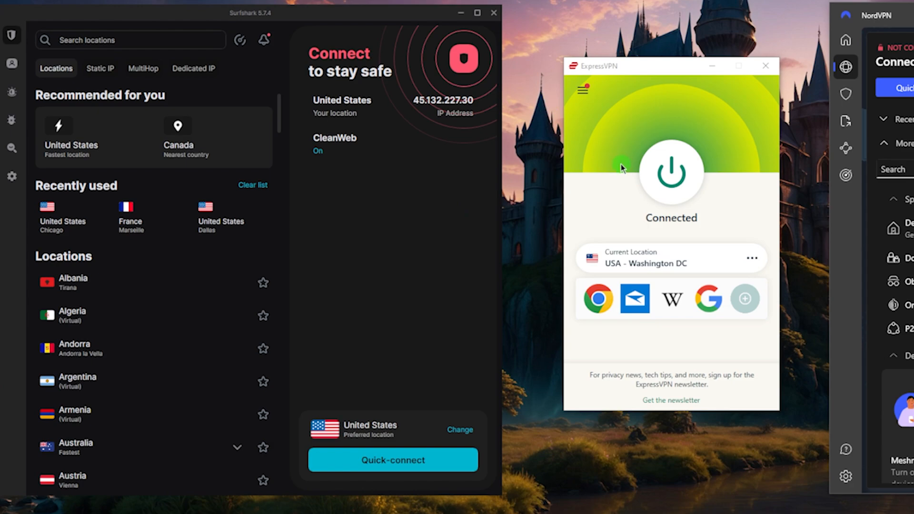
{"action": "mouse_move", "coordinate": [692, 129]}
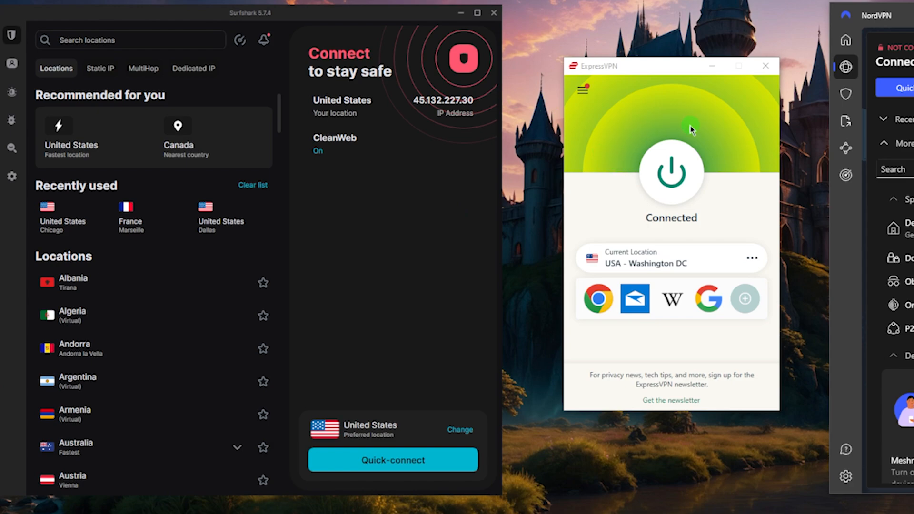
{"action": "mouse_move", "coordinate": [593, 162]}
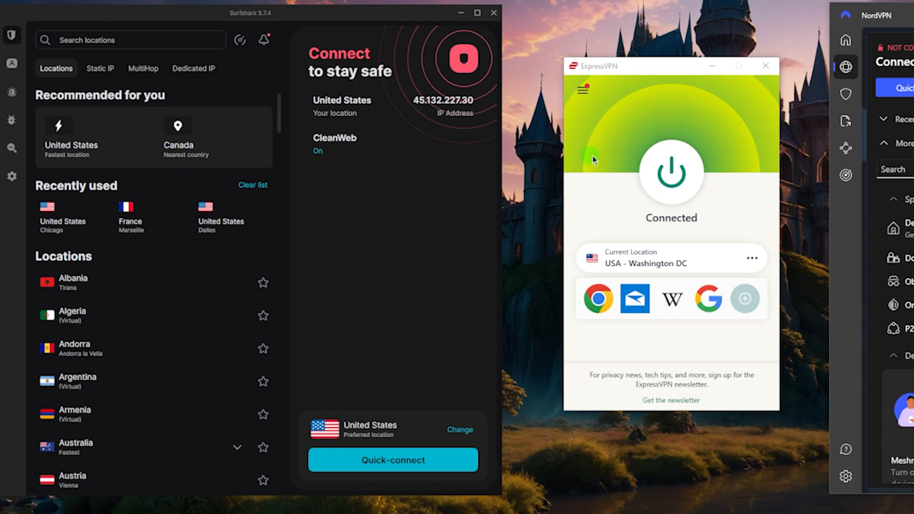
{"action": "mouse_move", "coordinate": [591, 124]}
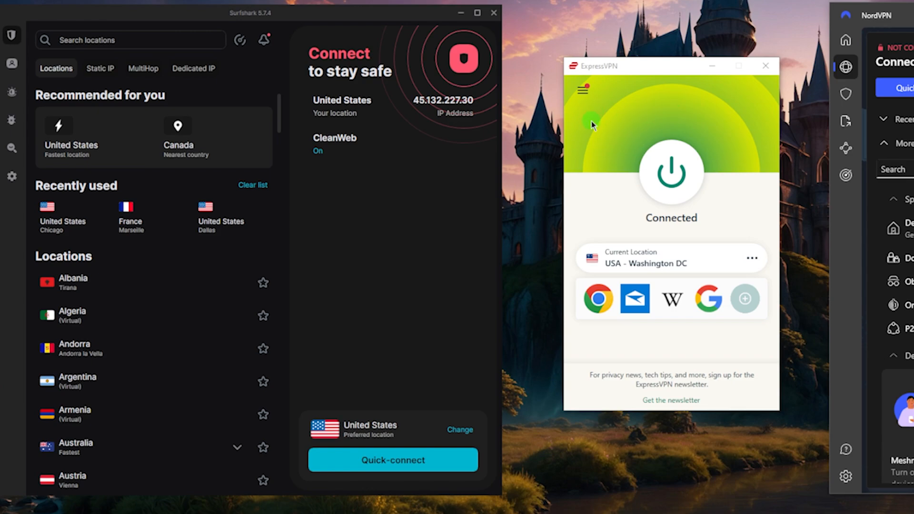
{"action": "mouse_move", "coordinate": [335, 92]}
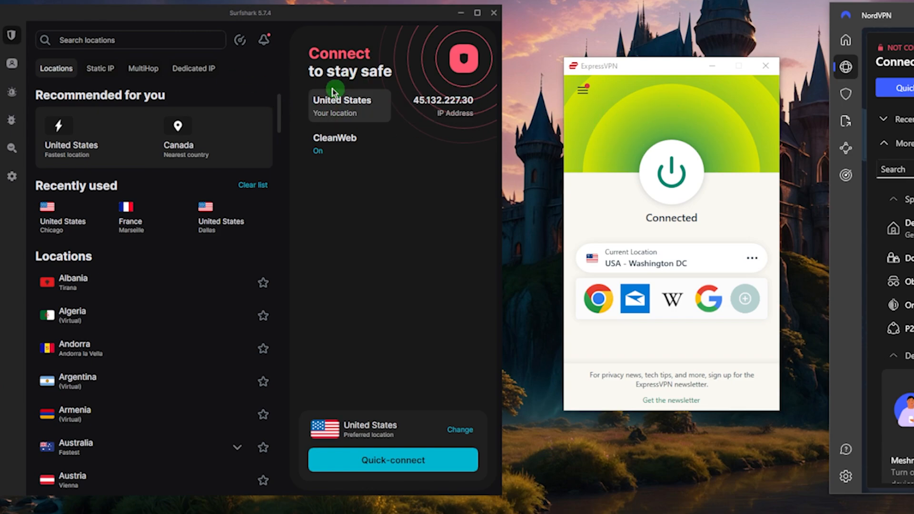
{"action": "left_click", "coordinate": [240, 40]}
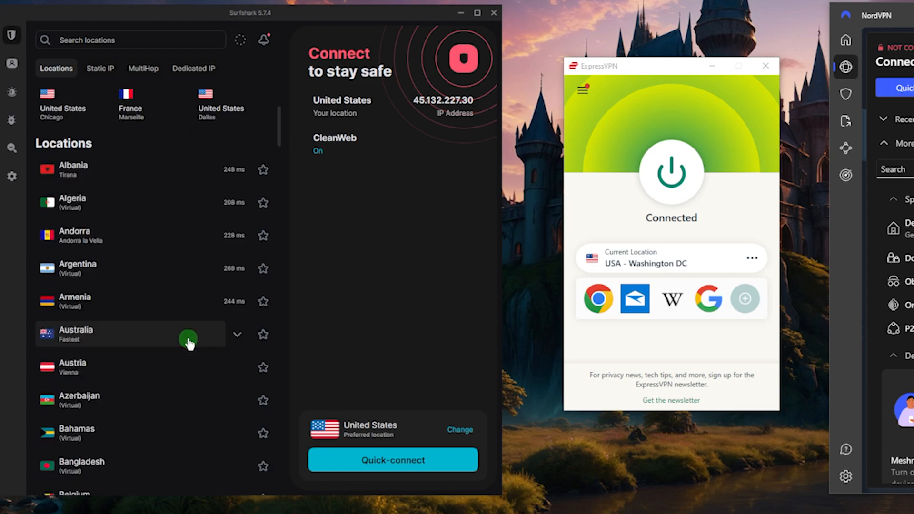
{"action": "scroll", "scroll_direction": "up", "scroll_amount": 3}
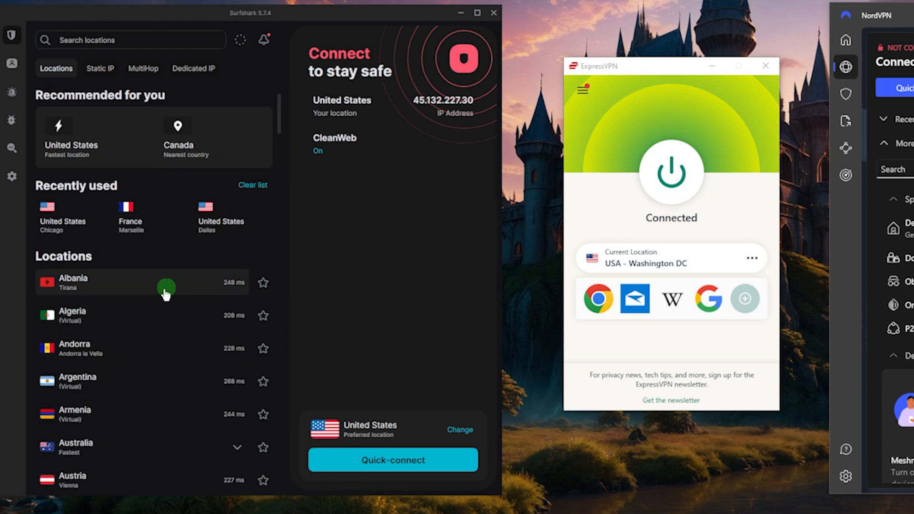
{"action": "mouse_move", "coordinate": [318, 251]}
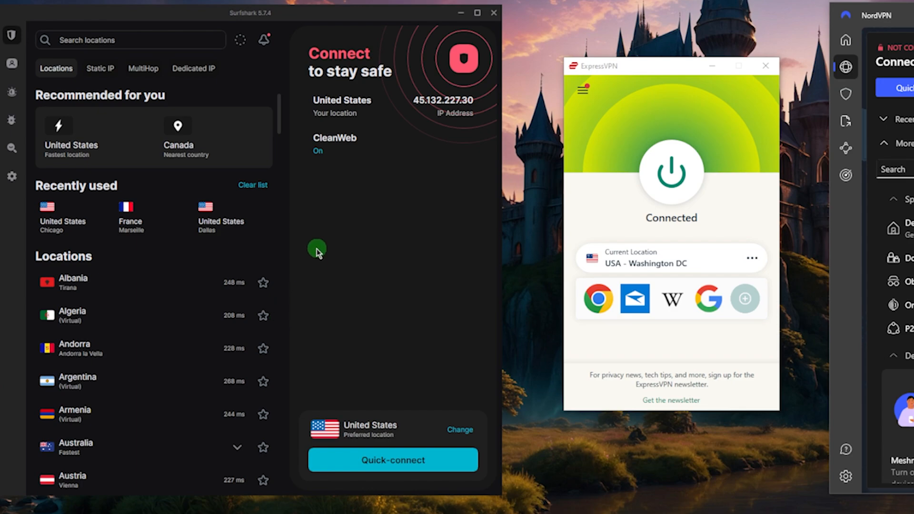
{"action": "mouse_move", "coordinate": [277, 112]}
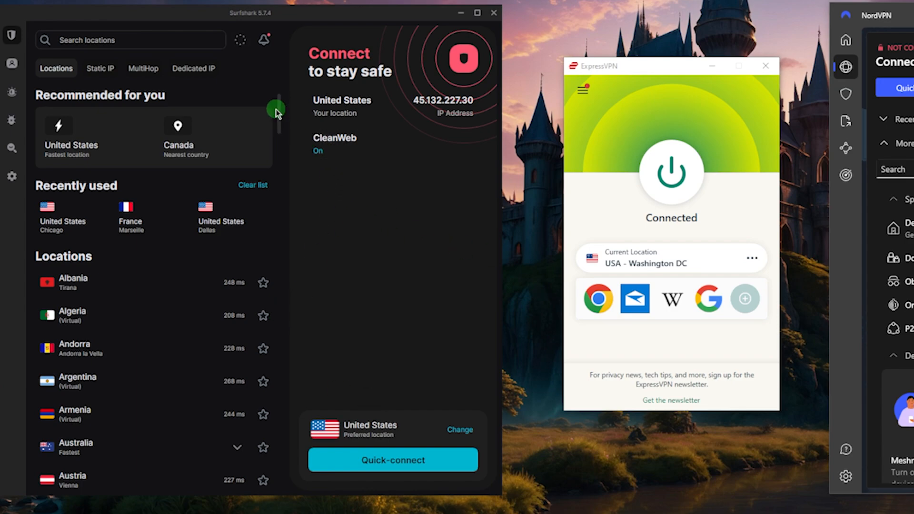
{"action": "scroll", "scroll_direction": "down", "scroll_amount": 3}
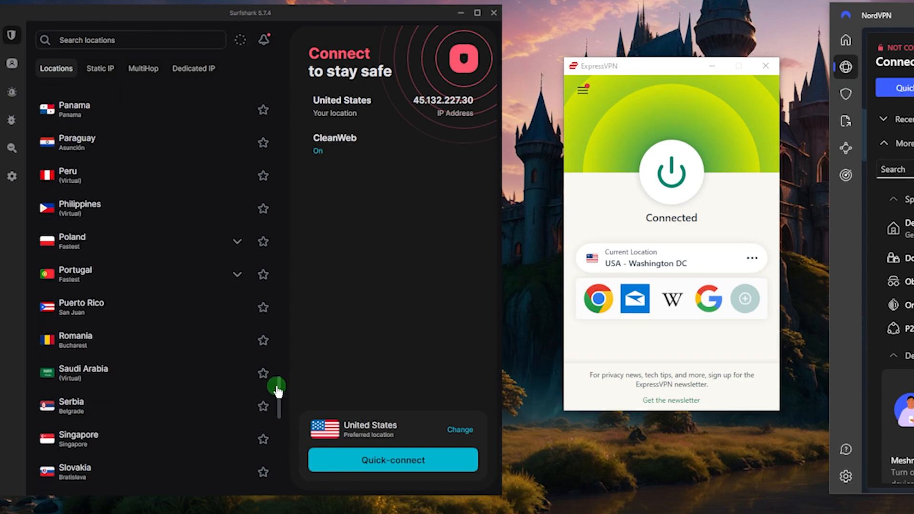
{"action": "scroll", "scroll_direction": "up", "scroll_amount": 3}
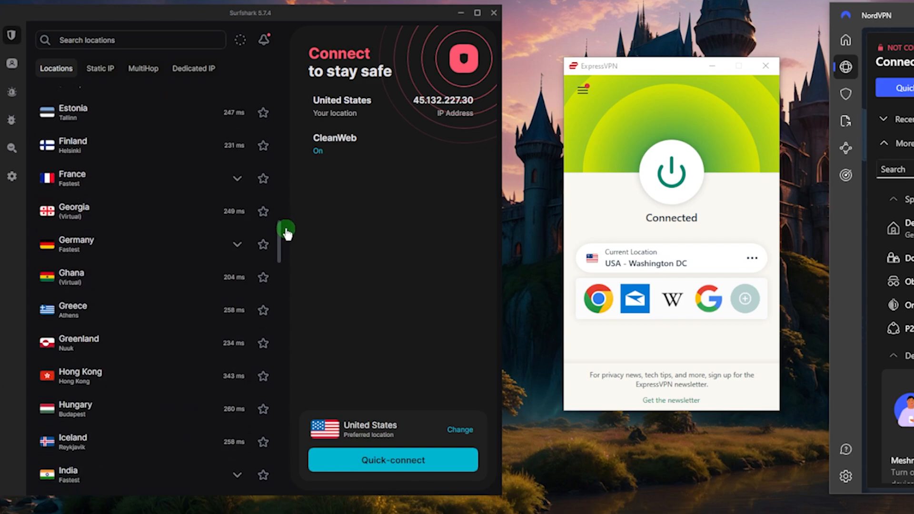
{"action": "scroll", "scroll_direction": "down", "scroll_amount": 3}
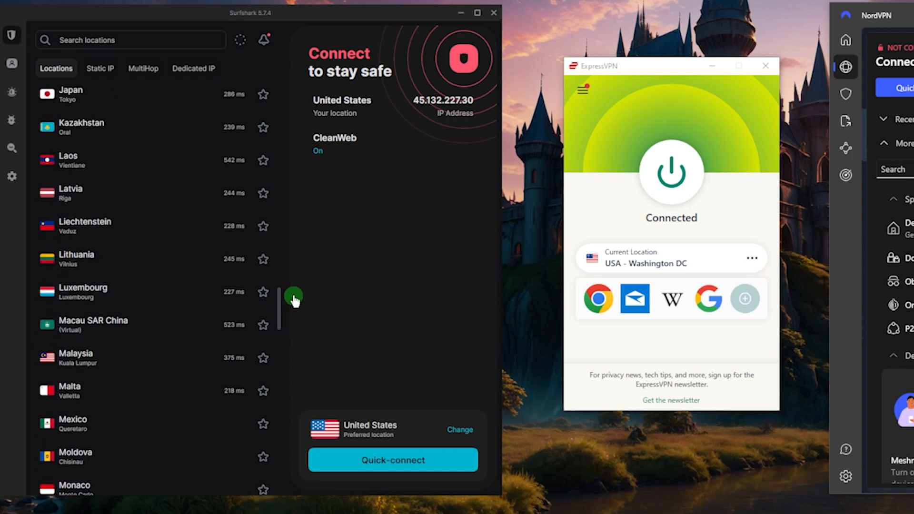
{"action": "scroll", "scroll_direction": "down", "scroll_amount": 3}
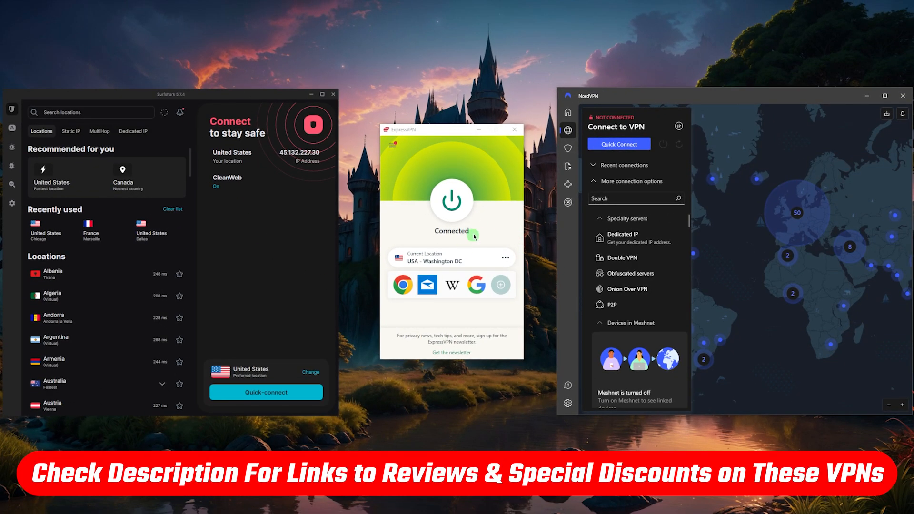
{"action": "mouse_move", "coordinate": [508, 212]}
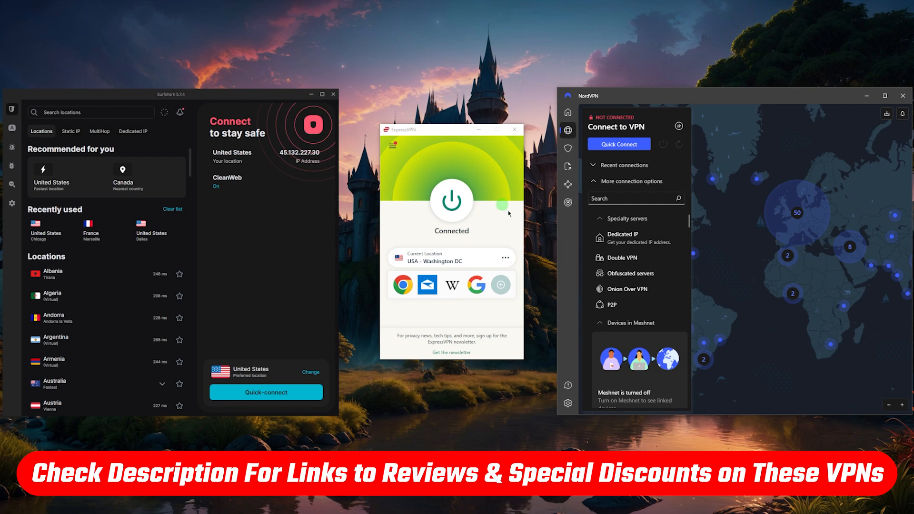
{"action": "mouse_move", "coordinate": [524, 257]}
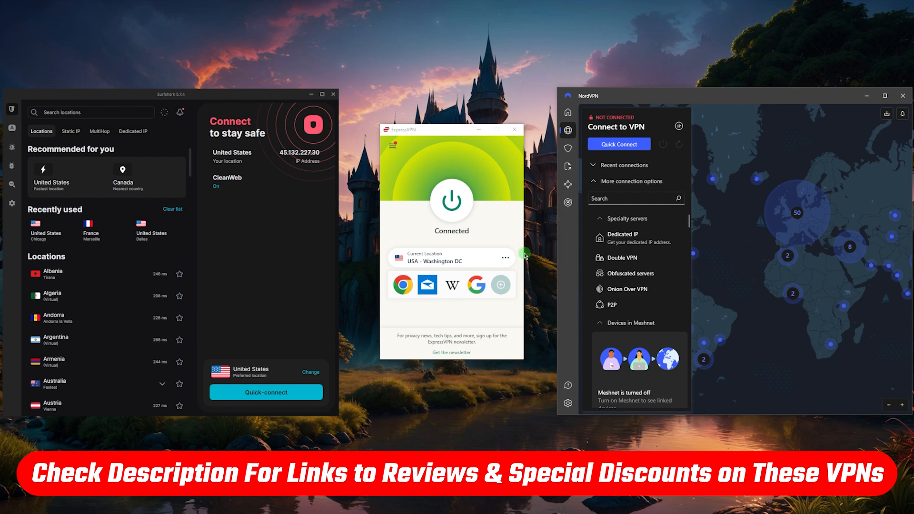
{"action": "mouse_move", "coordinate": [500, 236]}
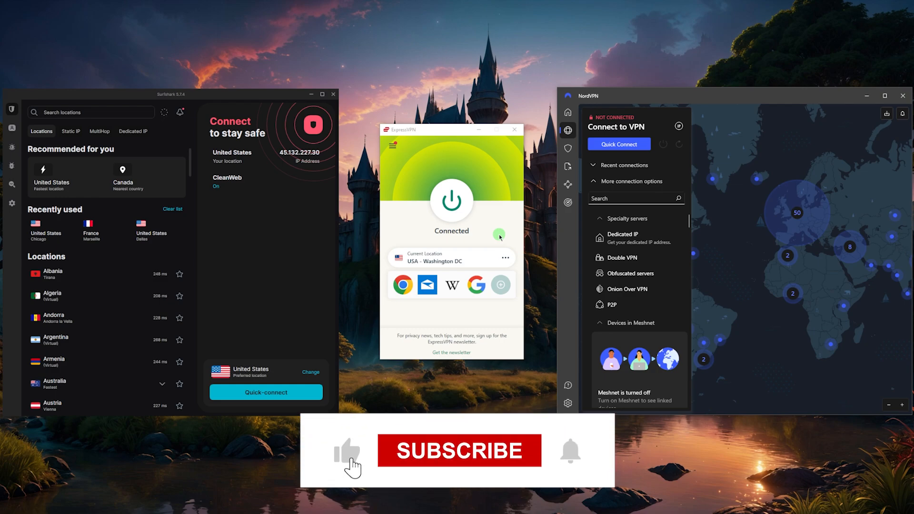
{"action": "left_click", "coordinate": [458, 450]}
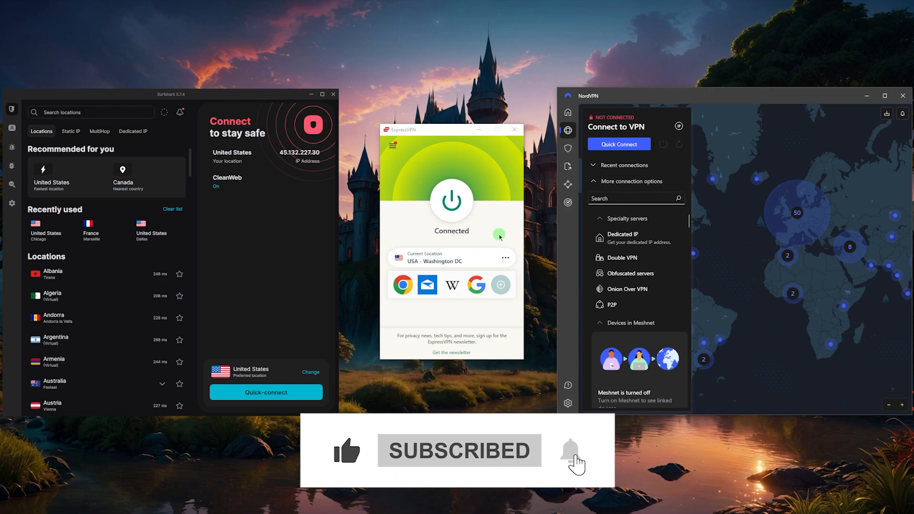